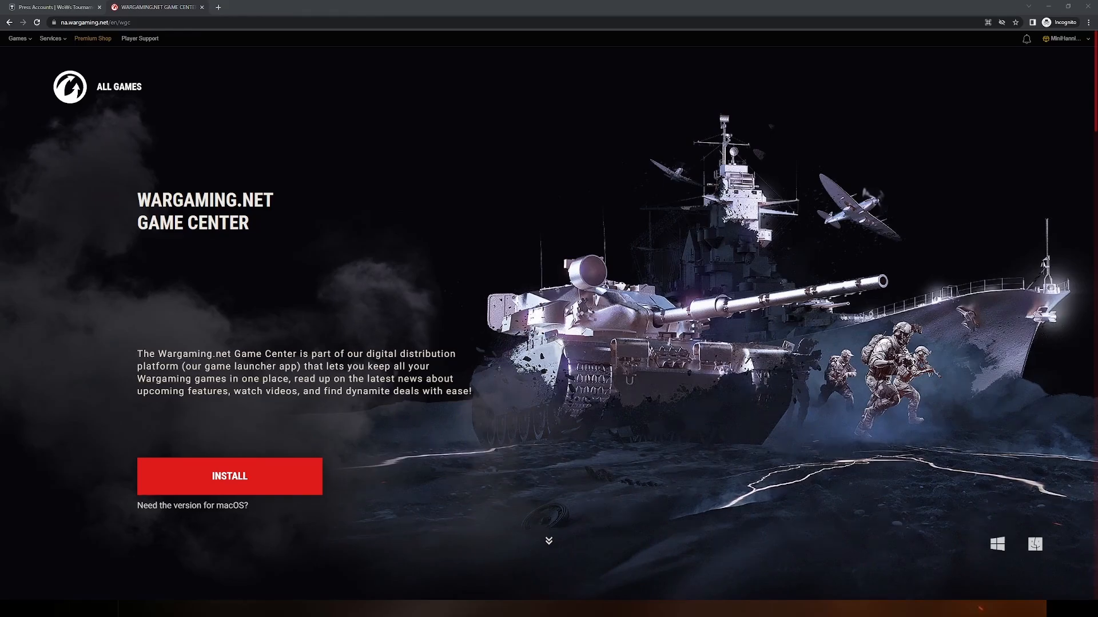
Switch to the Game Center and go to the World of Warships page.
click(229, 476)
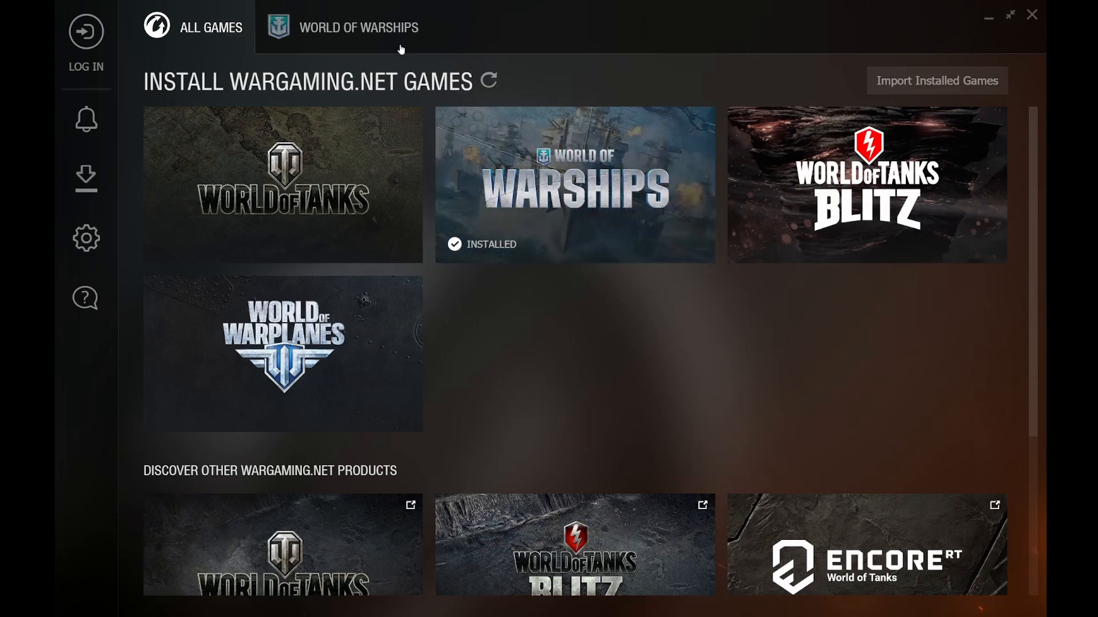
click(358, 27)
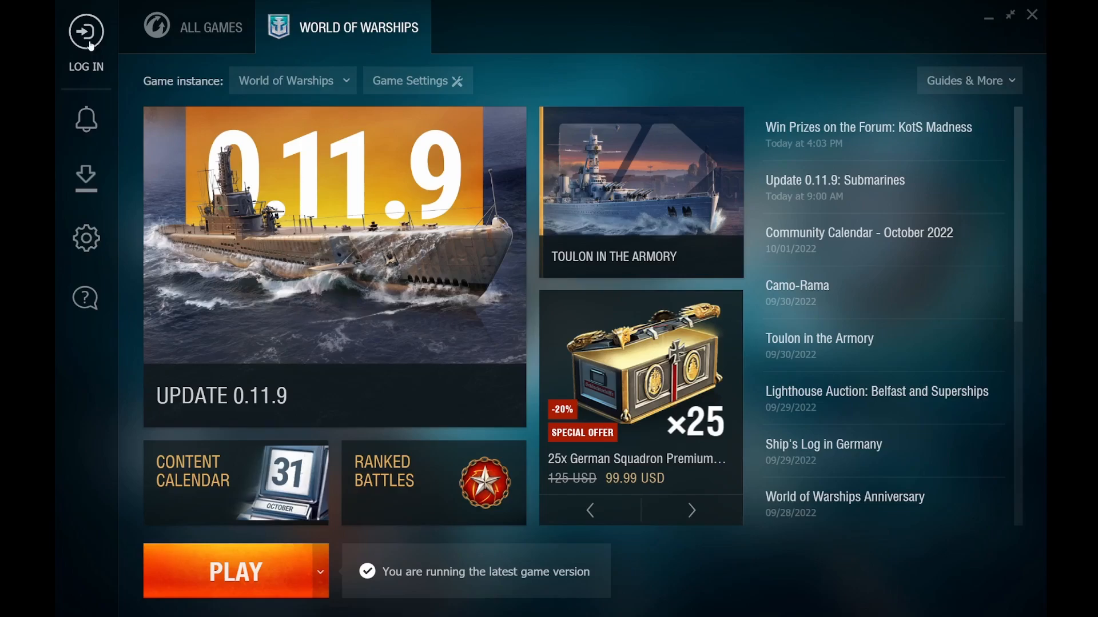
mouse_move(85, 34)
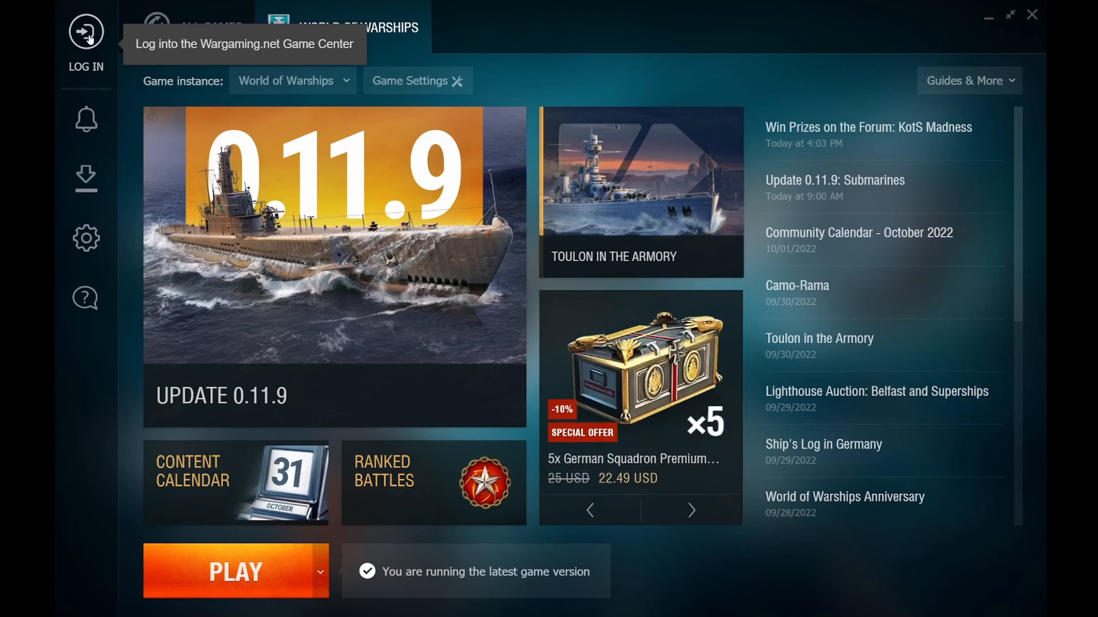
Bring up the LOG IN panel from the World of Warships page sidebar.
click(86, 38)
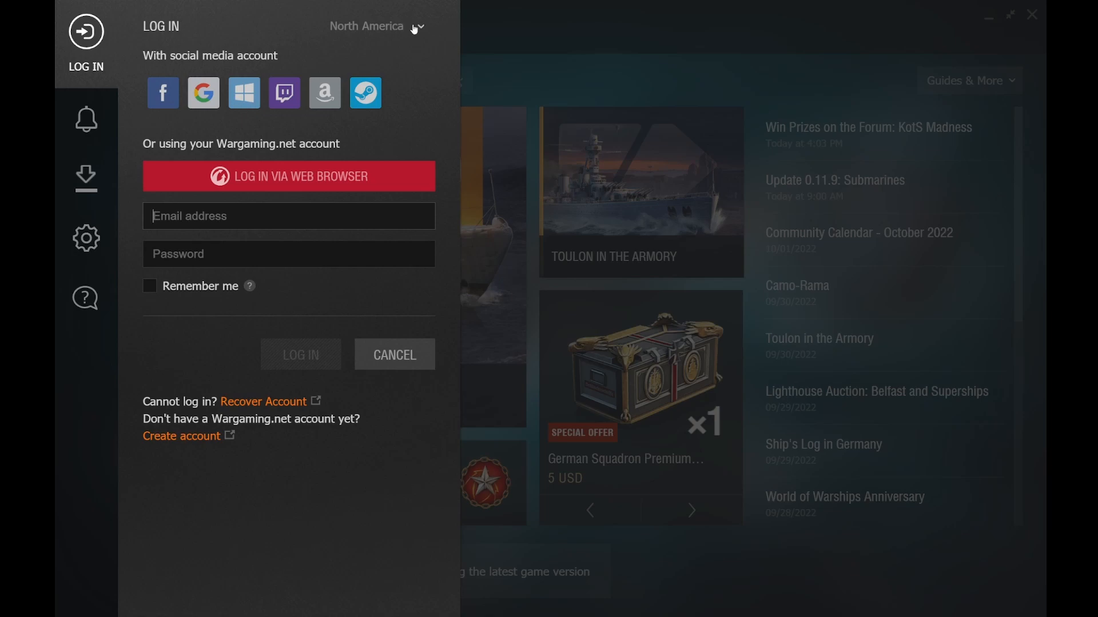
click(375, 26)
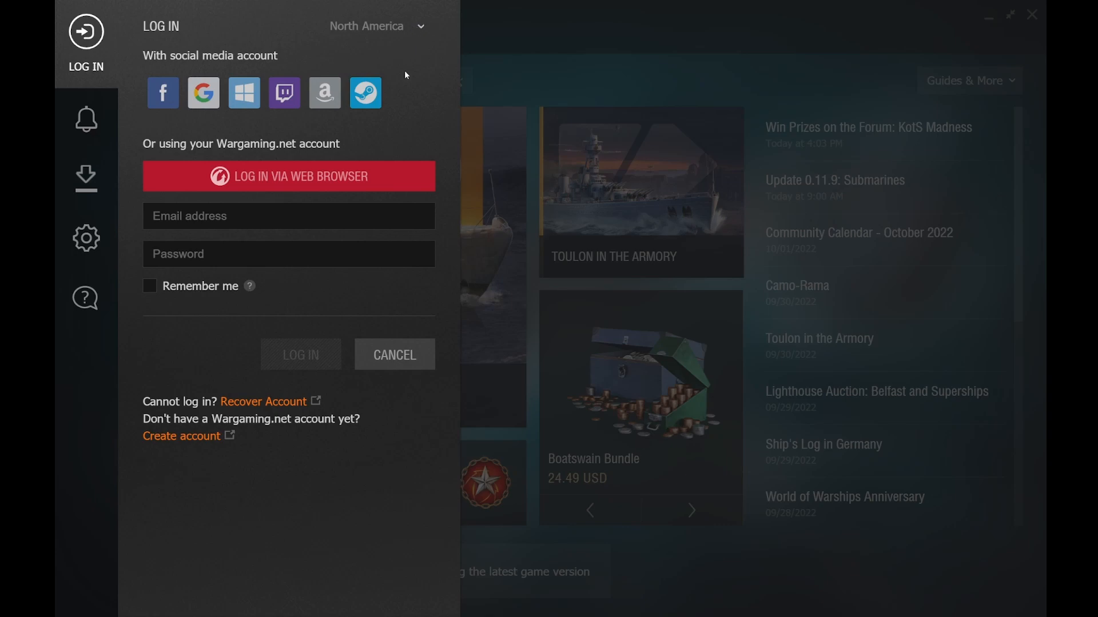
mouse_move(344, 291)
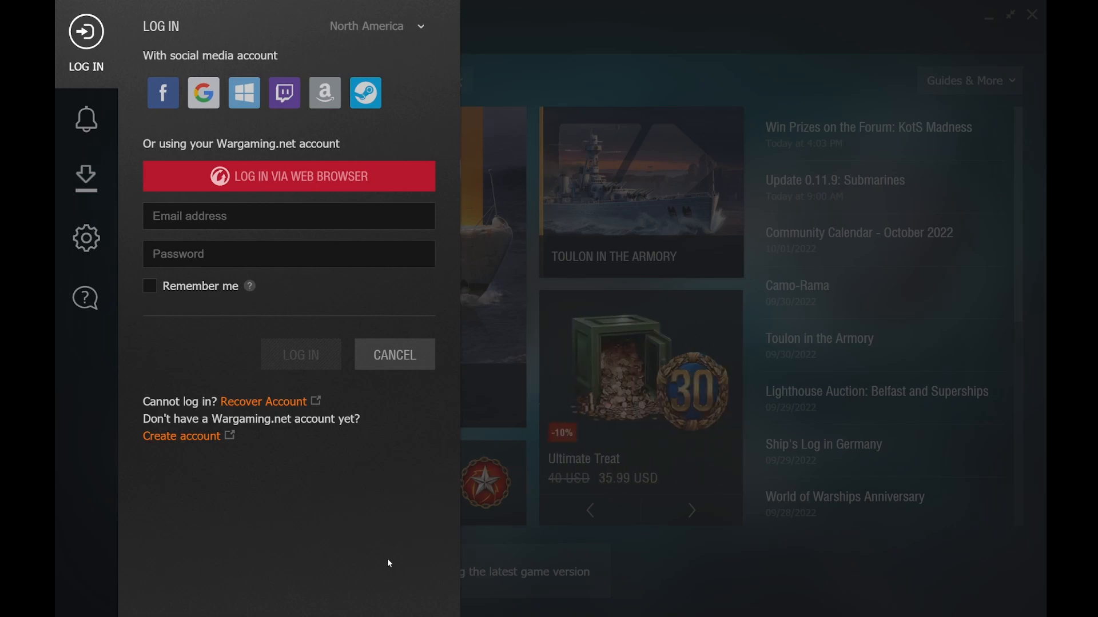
Leave the login panel open and switch back to the web browser.
click(288, 254)
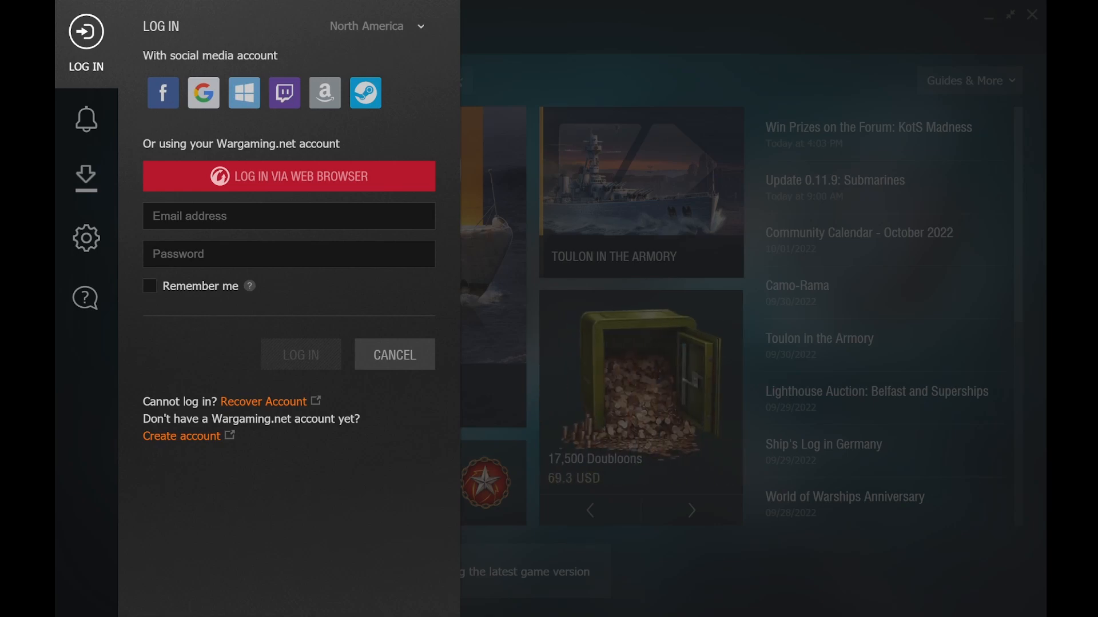
click(288, 176)
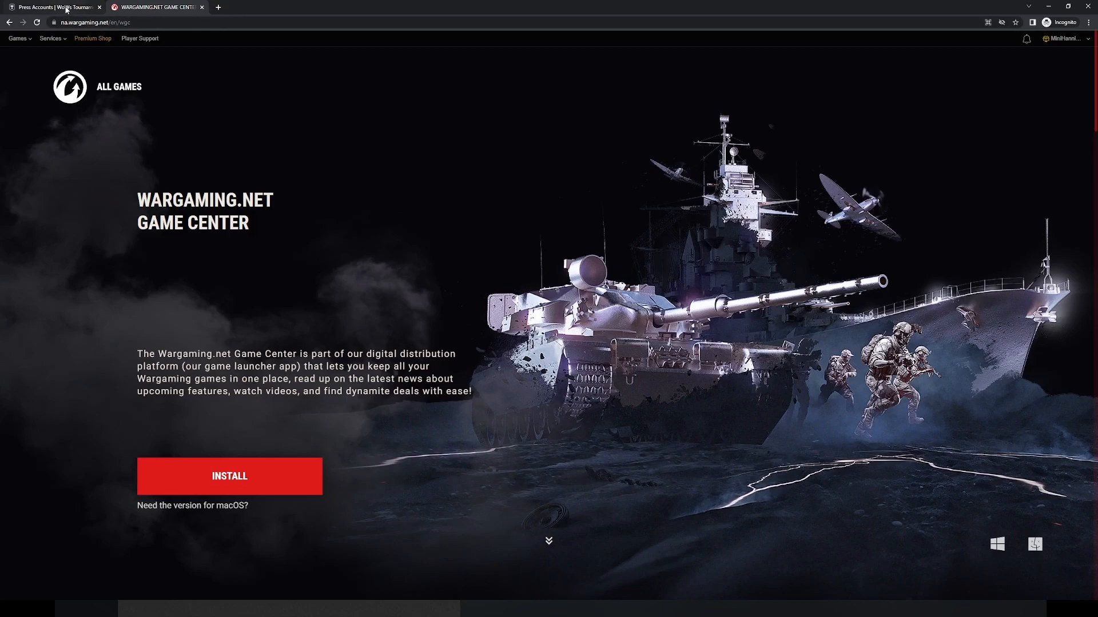
Show the WoWs Tournaments Press Accounts page reporting no active press account.
click(53, 7)
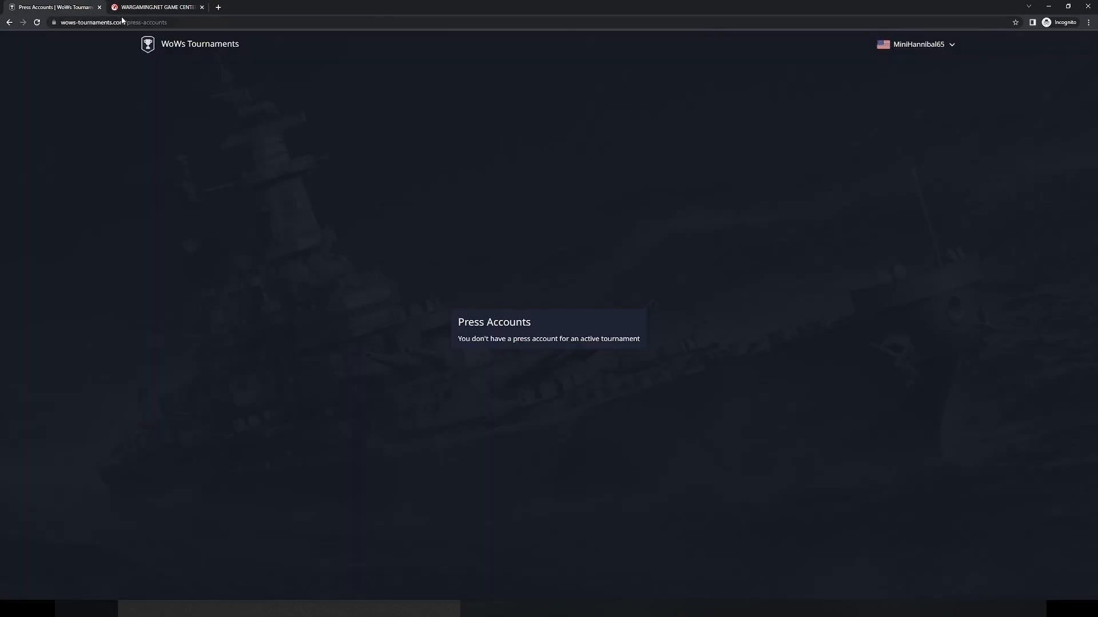
click(916, 44)
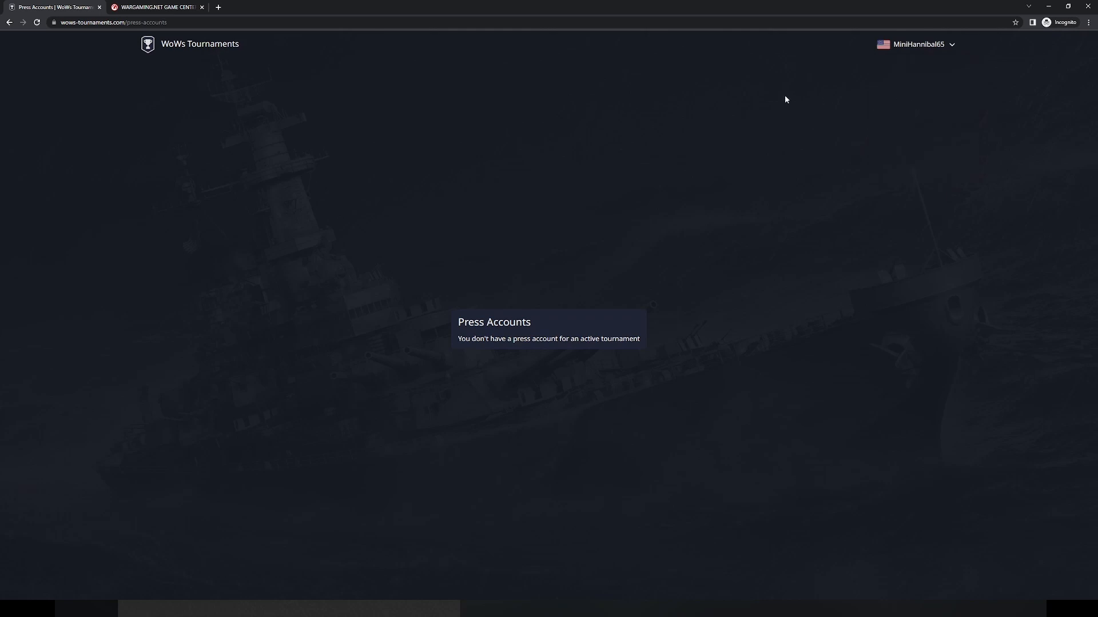
mouse_move(453, 319)
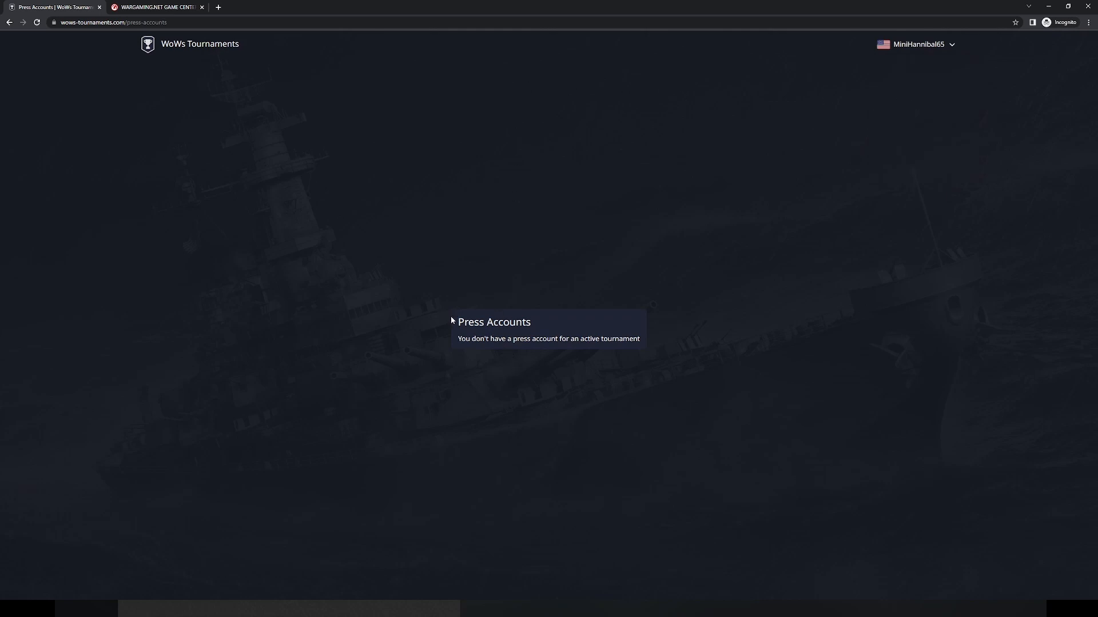
mouse_move(456, 342)
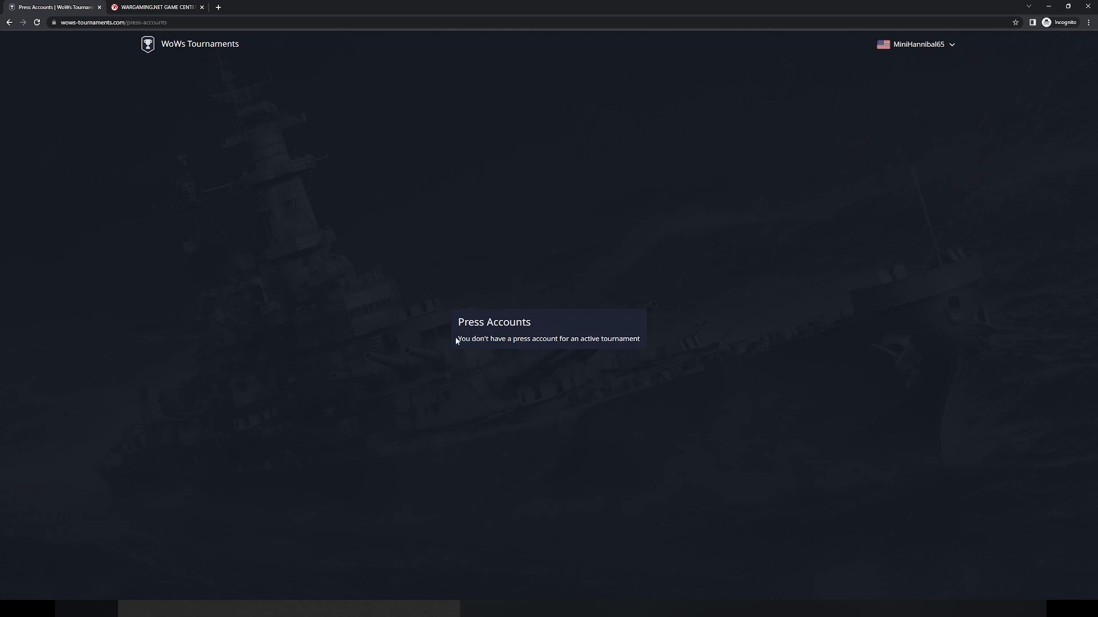
mouse_move(640, 341)
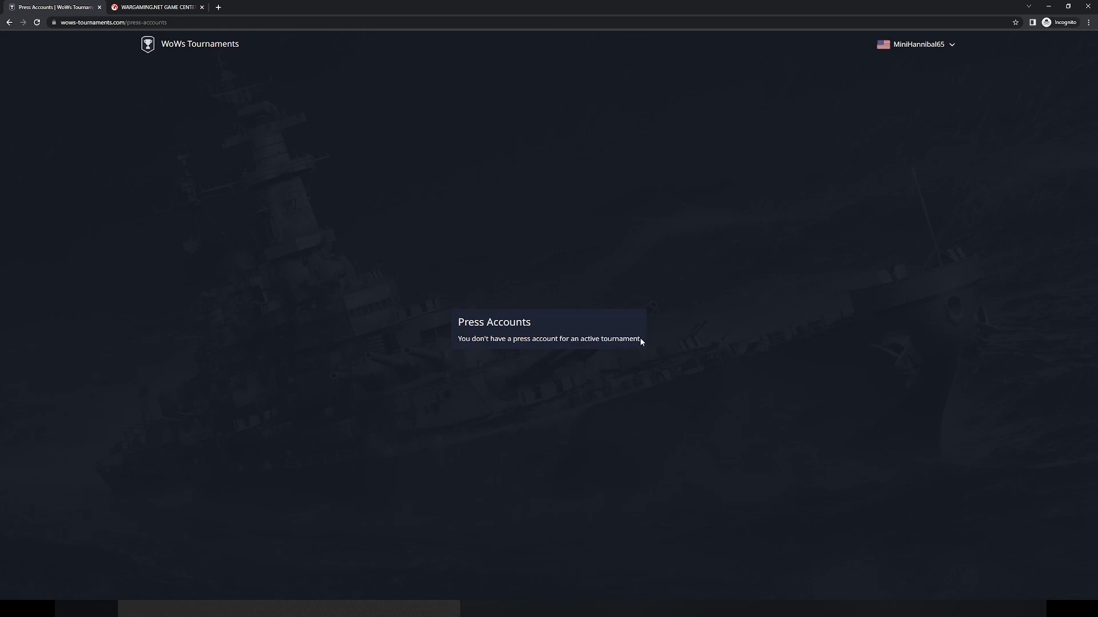
mouse_move(422, 538)
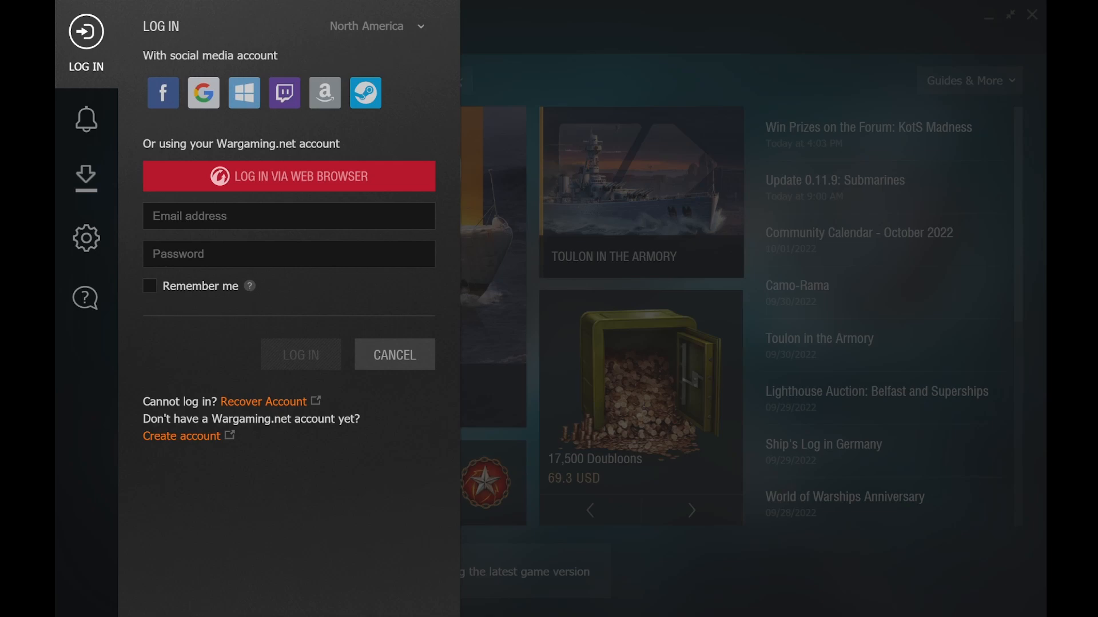
mouse_move(418, 101)
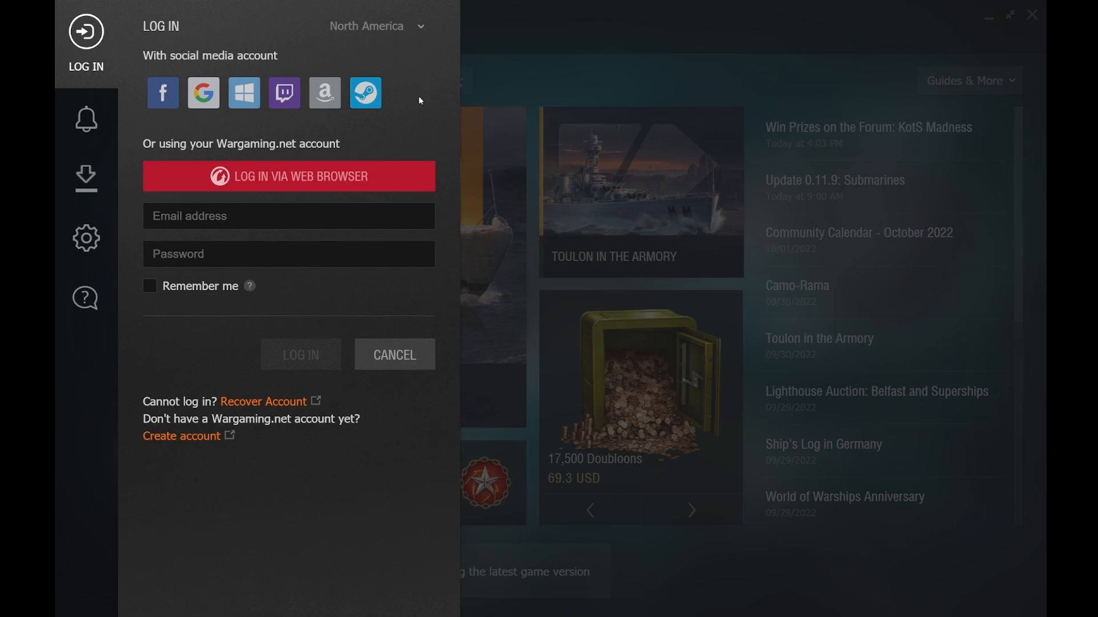
mouse_move(416, 98)
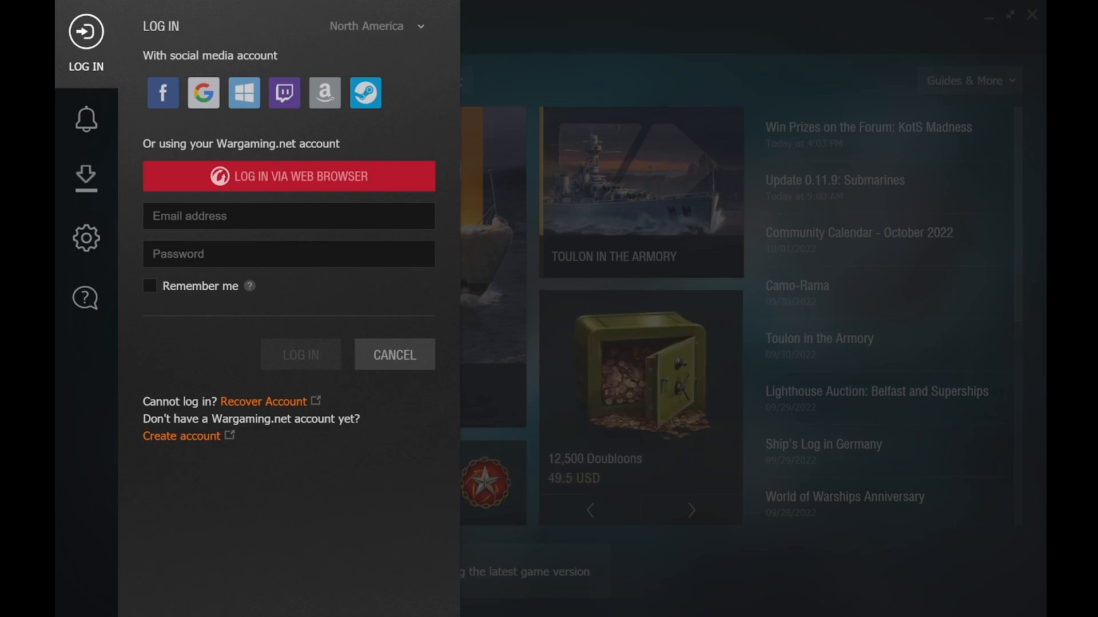
mouse_move(663, 560)
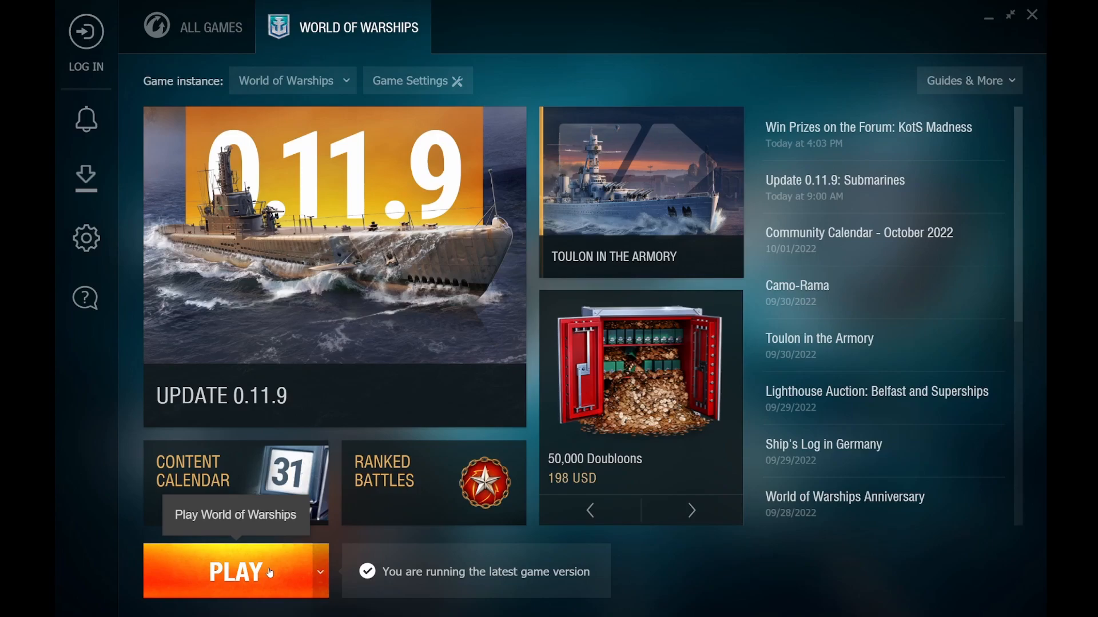
mouse_move(874, 520)
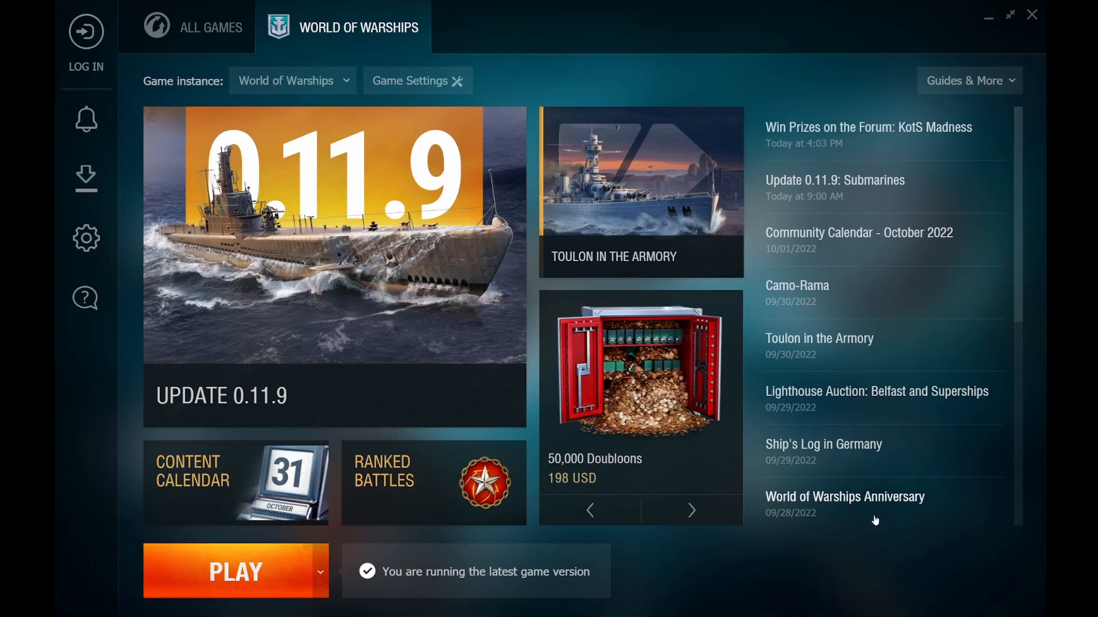